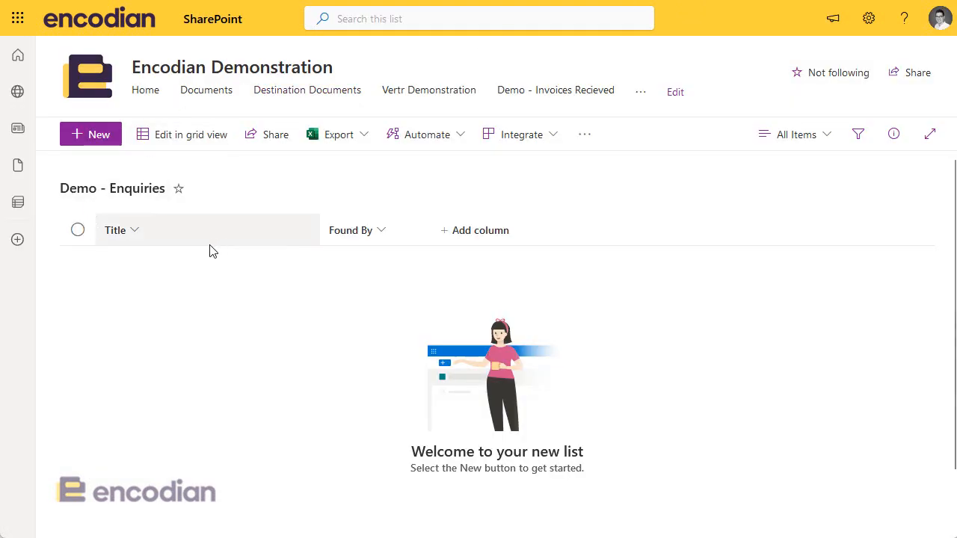
pyautogui.moveTo(359, 288)
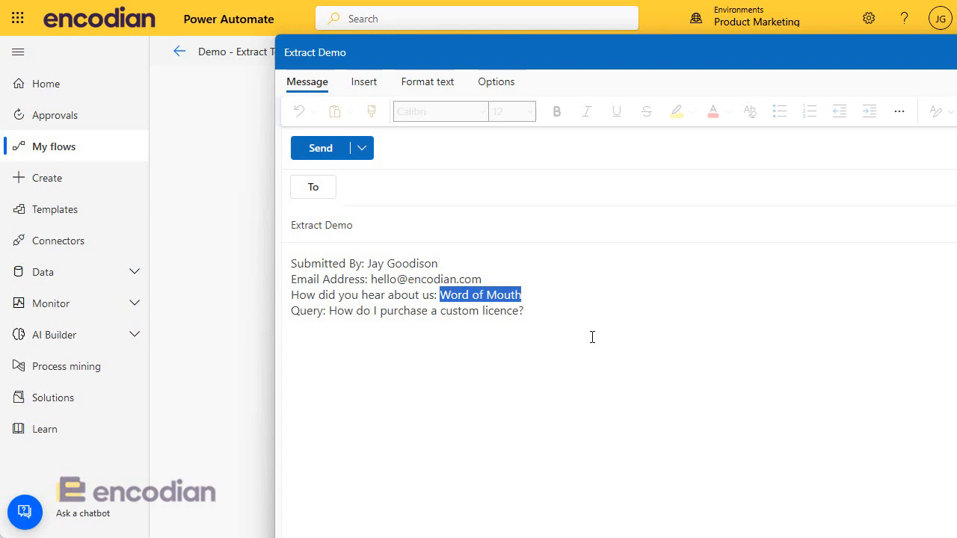
pyautogui.moveTo(445, 371)
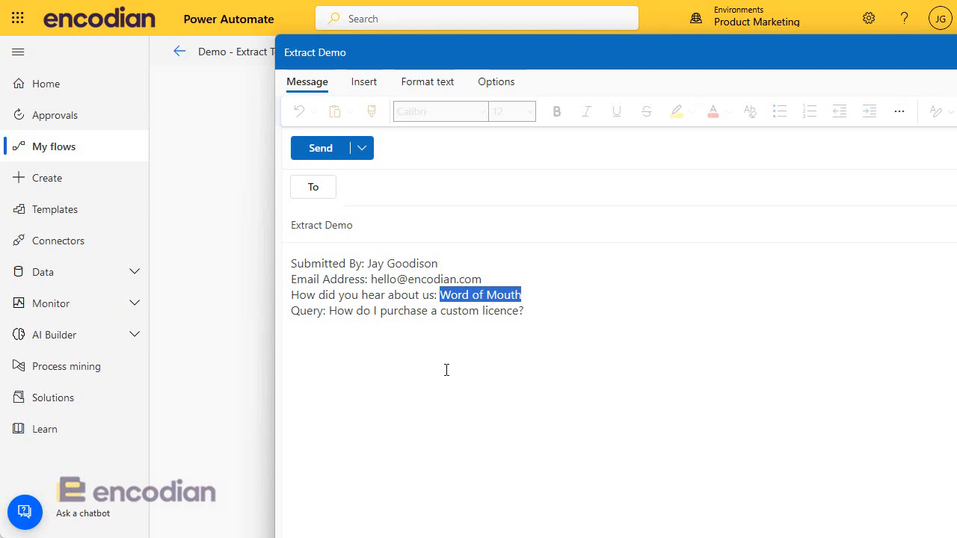
pyautogui.moveTo(523, 61)
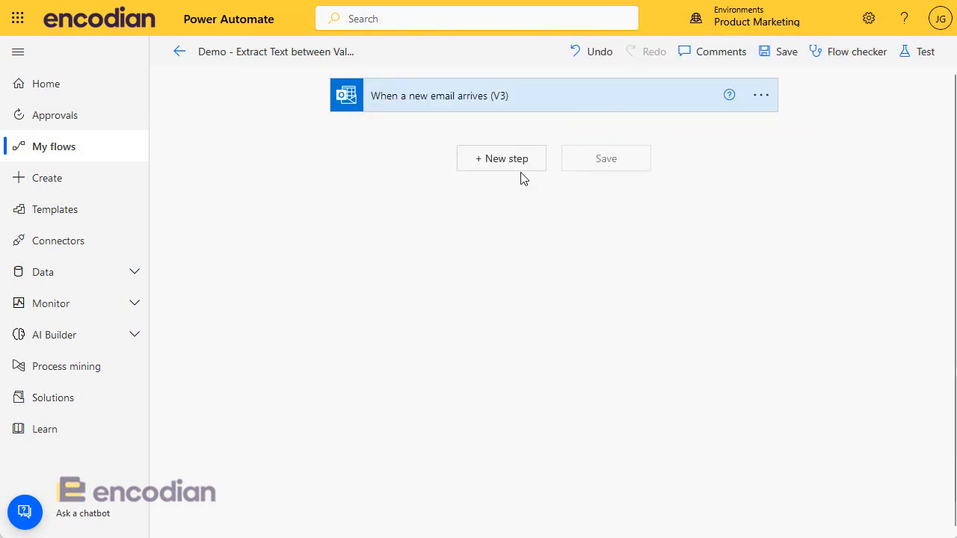
# Step: Add Encodian's Utility - Extract Text between Values action after the new-email trigger, found via 'enco'
pyautogui.click(501, 159)
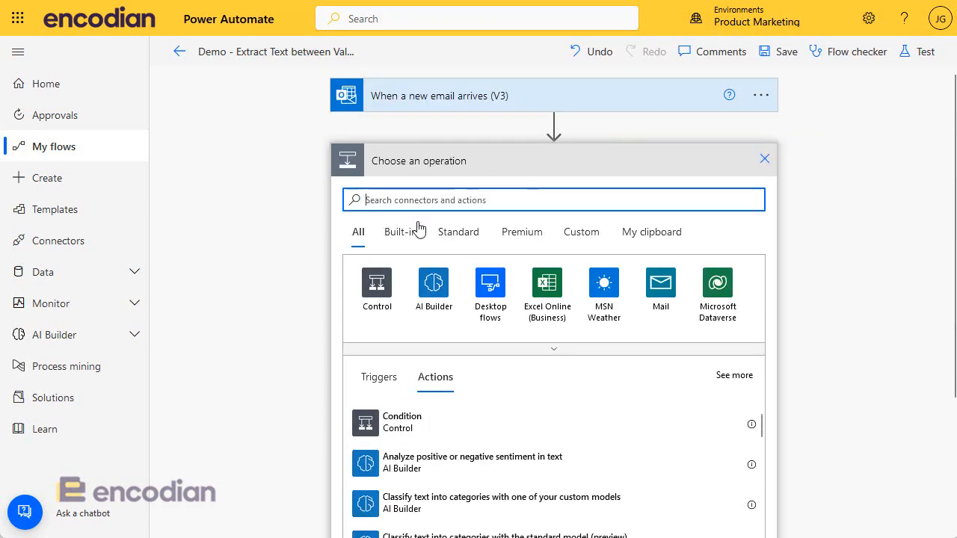
pyautogui.click(458, 232)
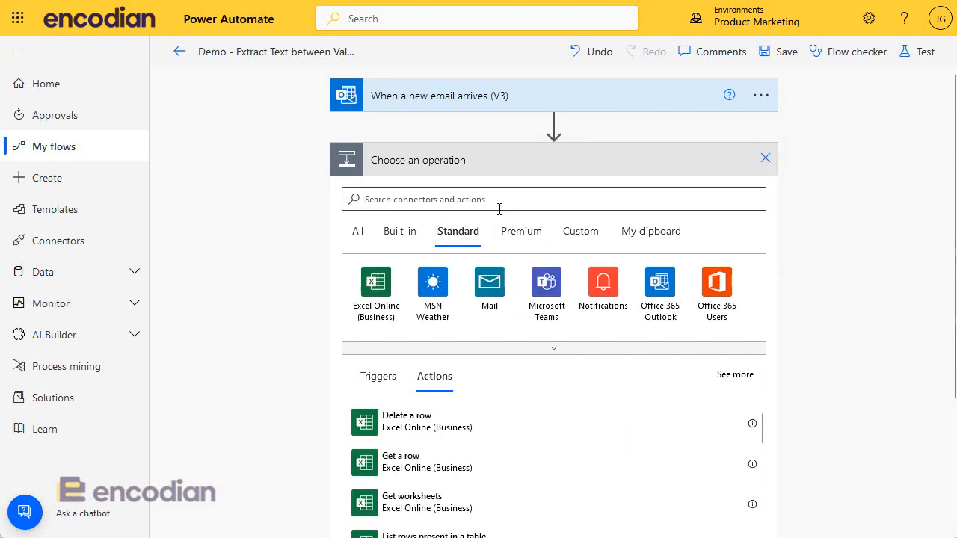
pyautogui.write('enco')
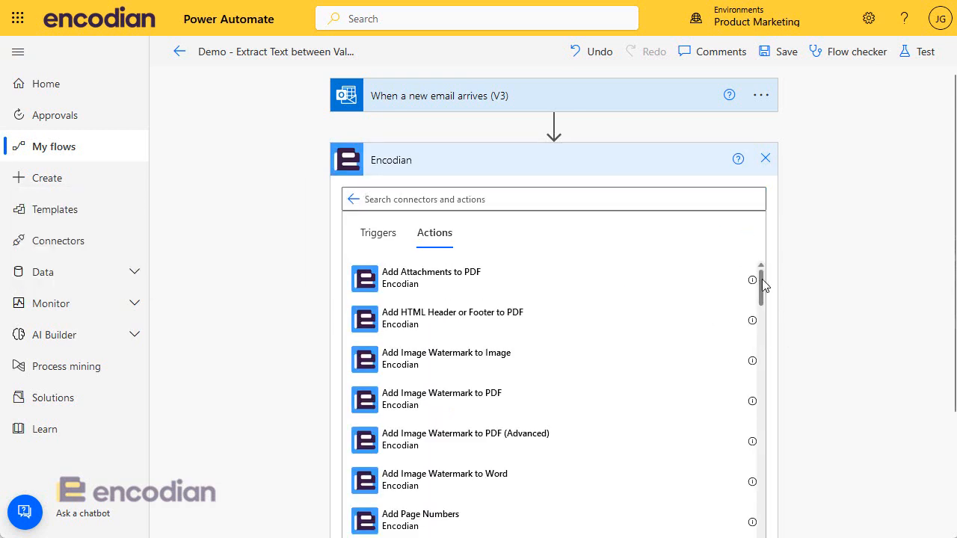
pyautogui.scroll(-3)
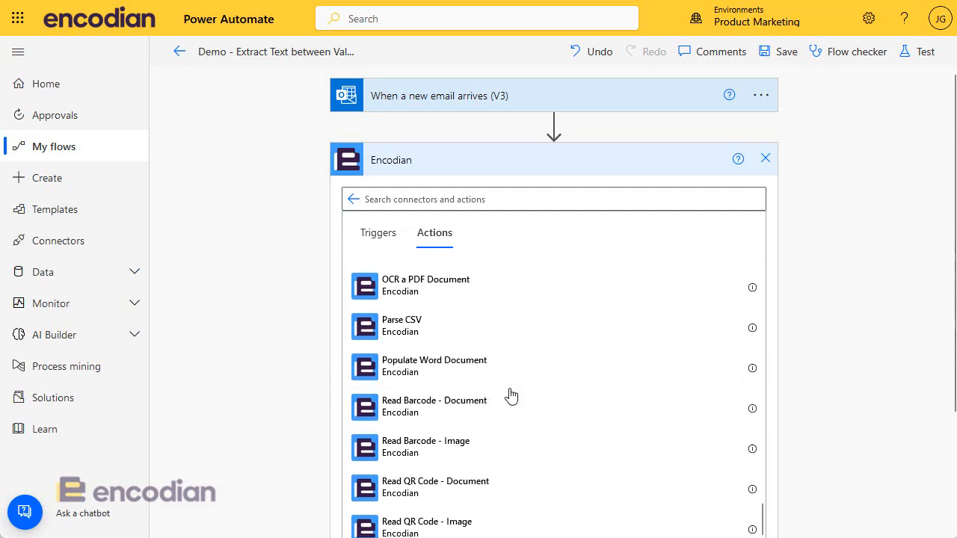
pyautogui.scroll(-3)
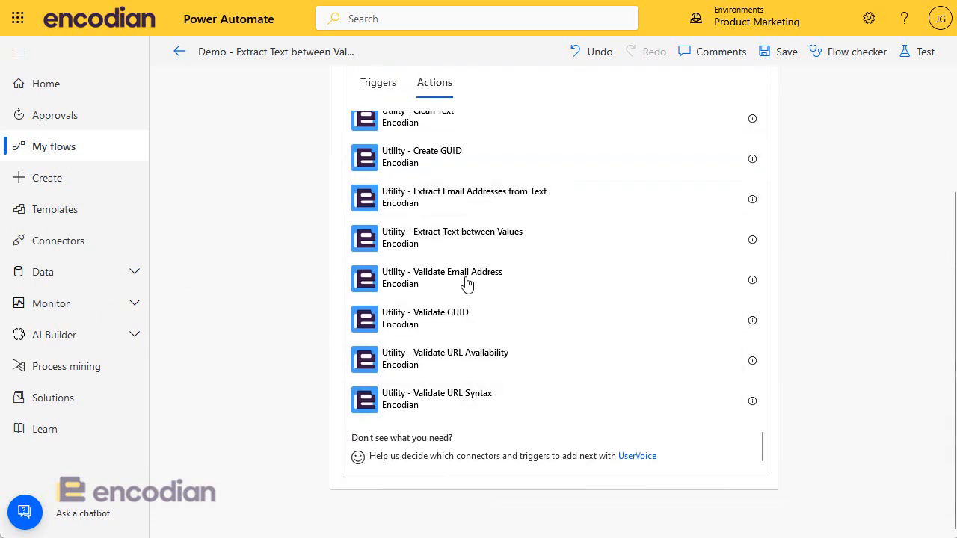
pyautogui.moveTo(491, 239)
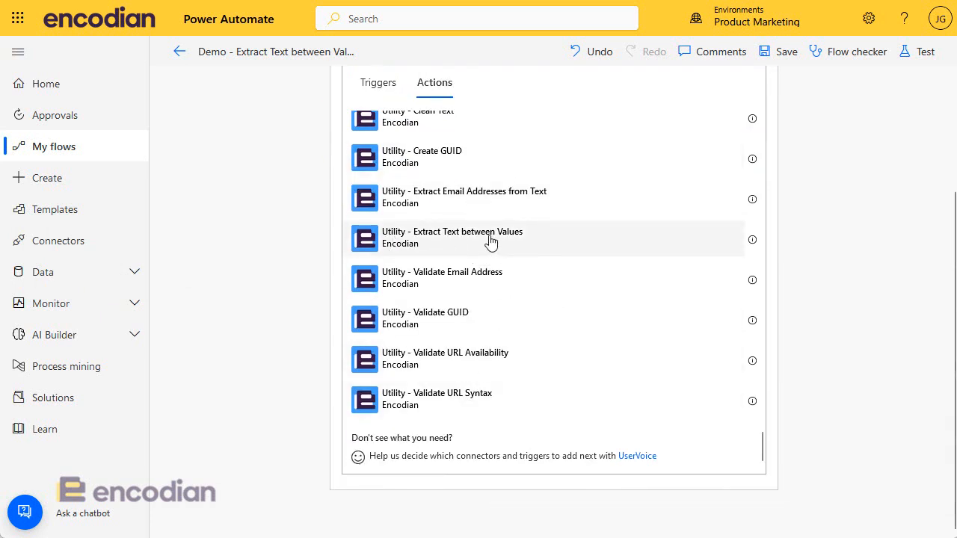
pyautogui.click(452, 236)
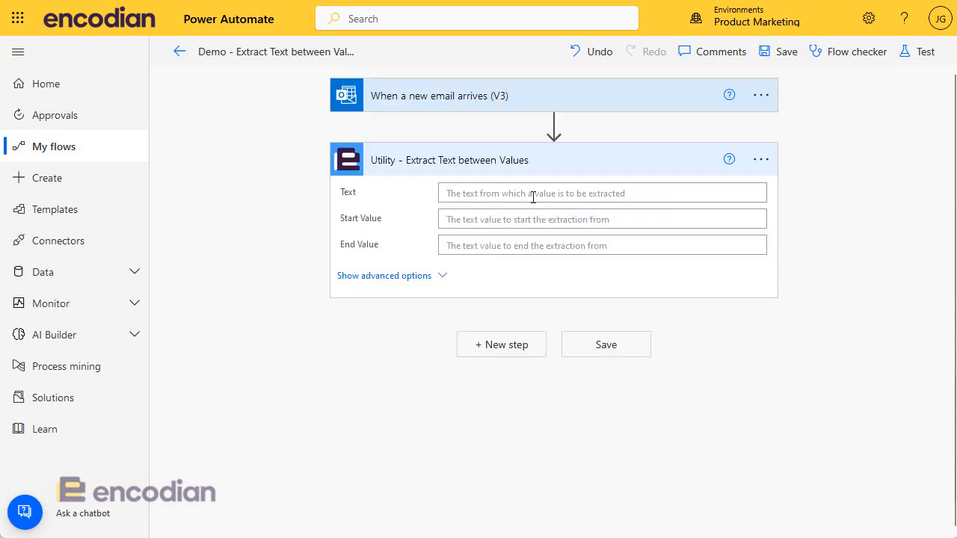
# Step: Extract from the email Body between 'How did you hear about us:' and 'Query:', expecting Word of Mouth
pyautogui.click(601, 193)
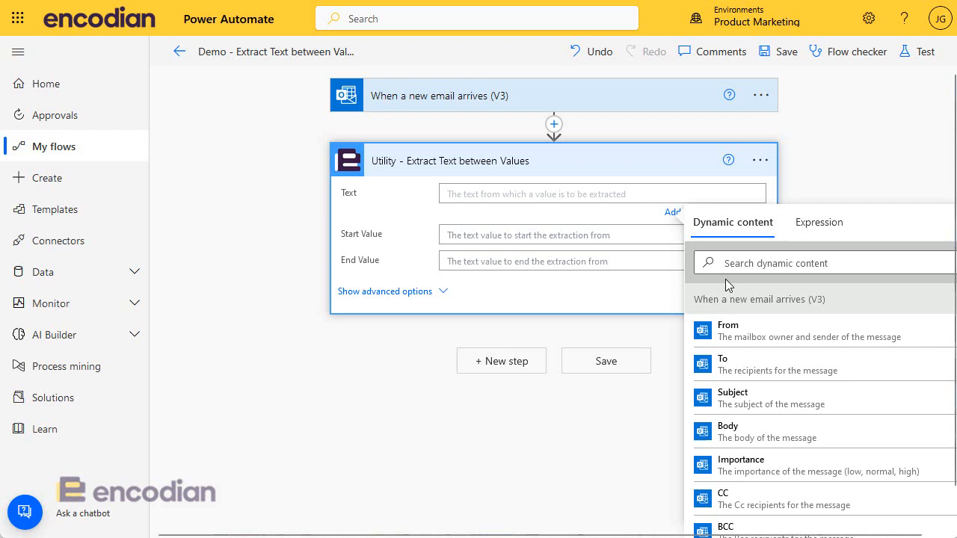
pyautogui.moveTo(760, 446)
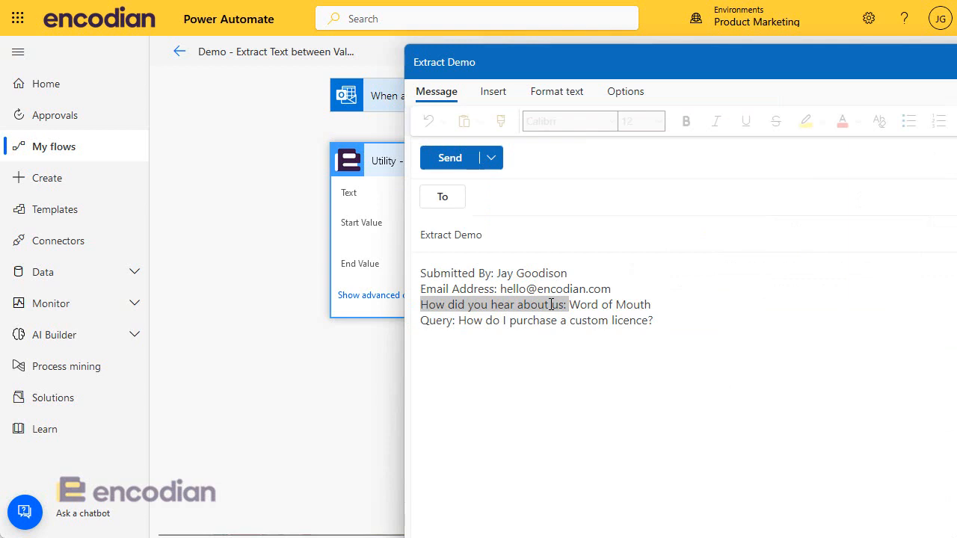
pyautogui.doubleClick(437, 320)
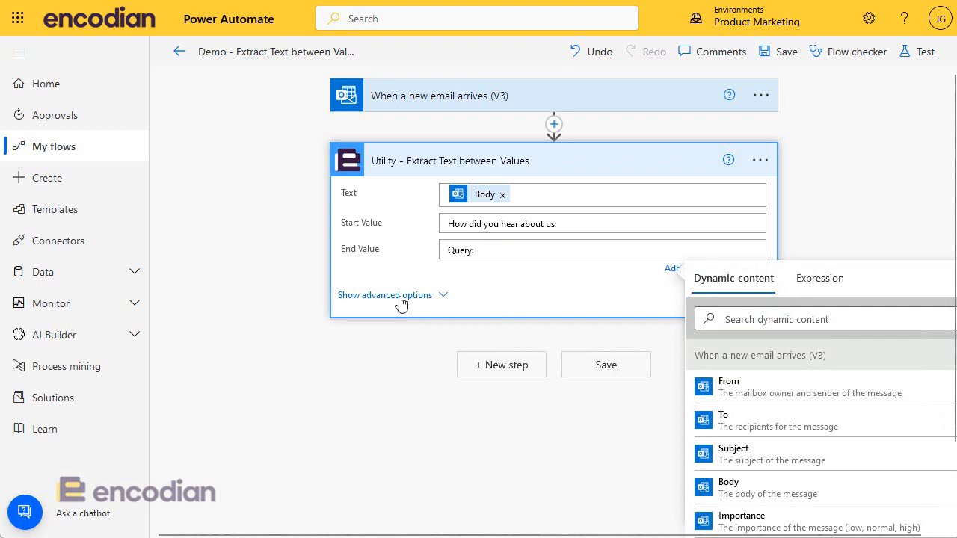
pyautogui.click(386, 295)
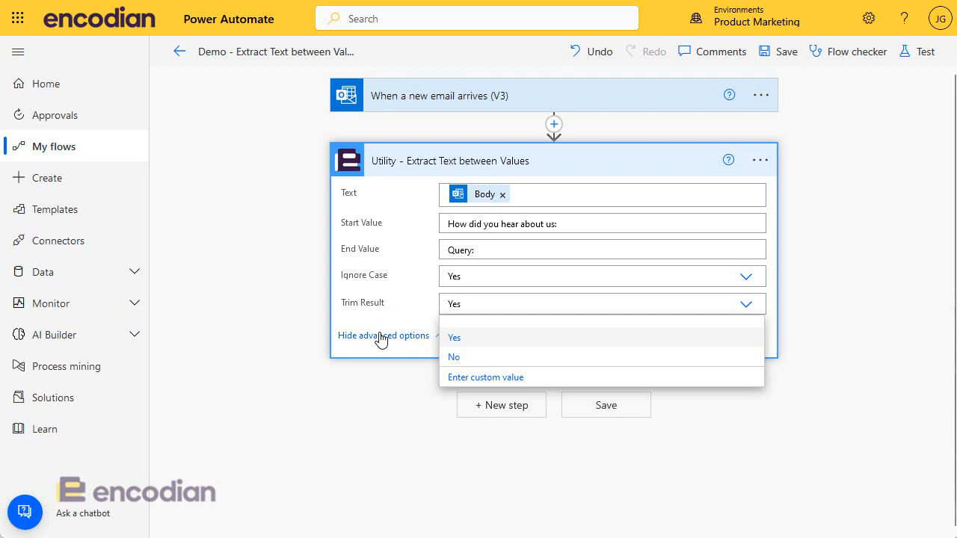
pyautogui.click(383, 334)
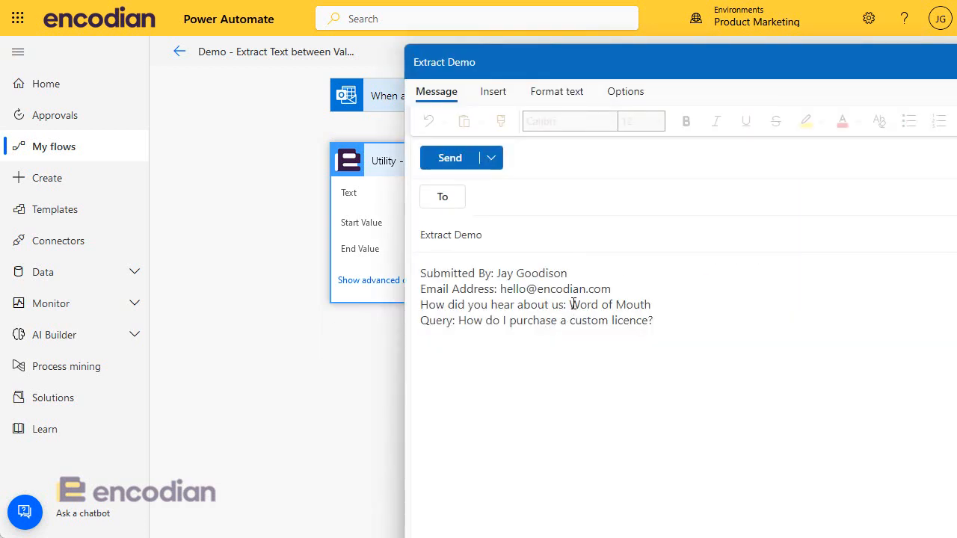
pyautogui.moveTo(572, 305); pyautogui.dragTo(651, 305)
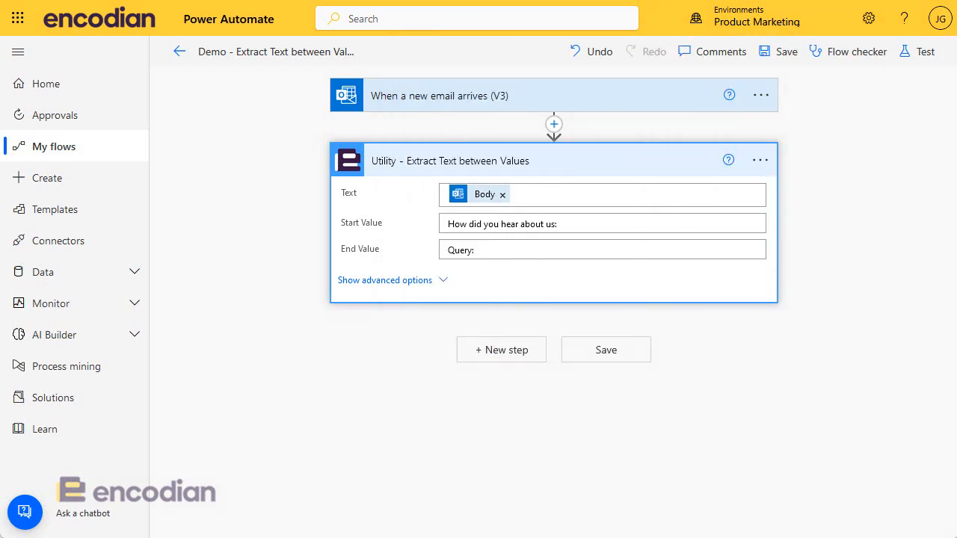
pyautogui.moveTo(501, 350)
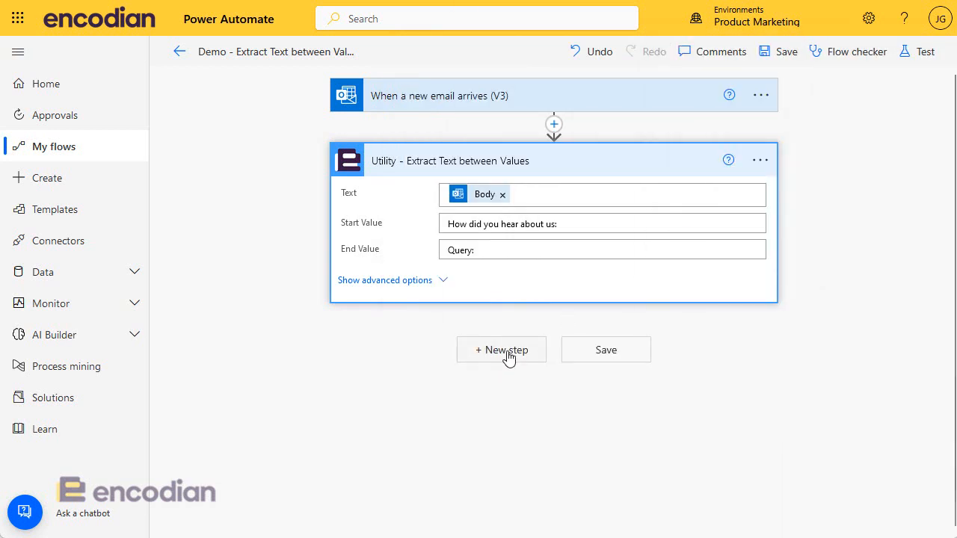
# Step: Add a SharePoint Create item action targeting the Demo - Enquiries list
pyautogui.click(501, 350)
pyautogui.write('create item')
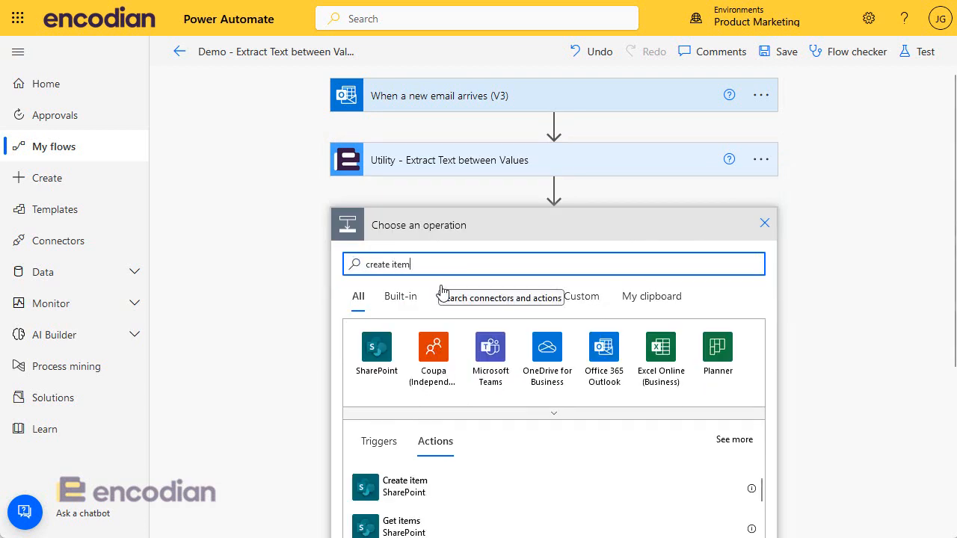
pyautogui.click(404, 487)
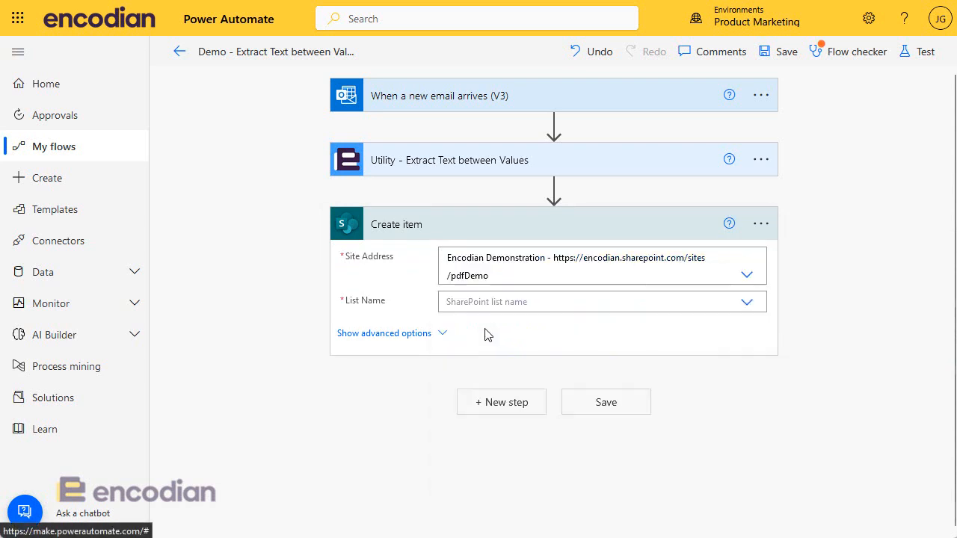
pyautogui.click(590, 302)
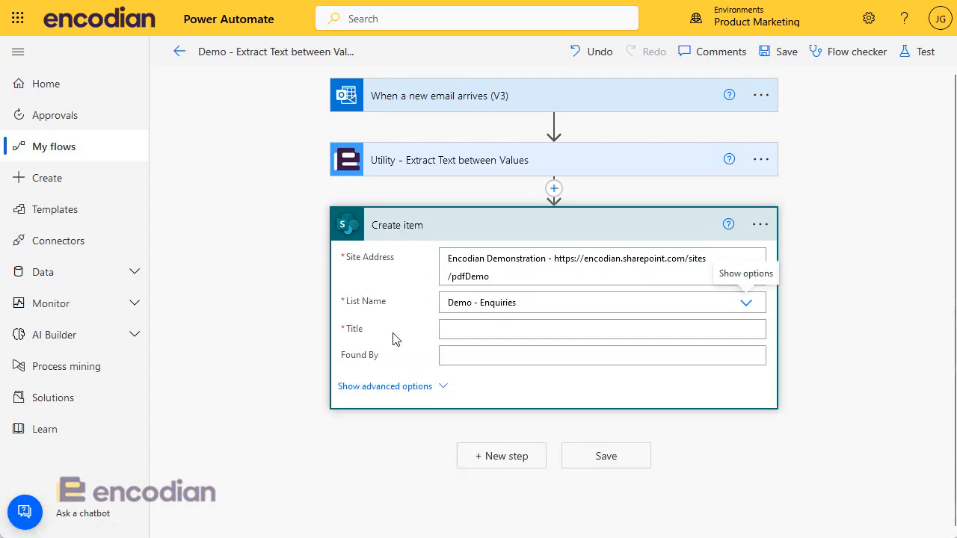
# Step: Title the item 'Example #1' and set Found By to the extraction Result
pyautogui.click(601, 329)
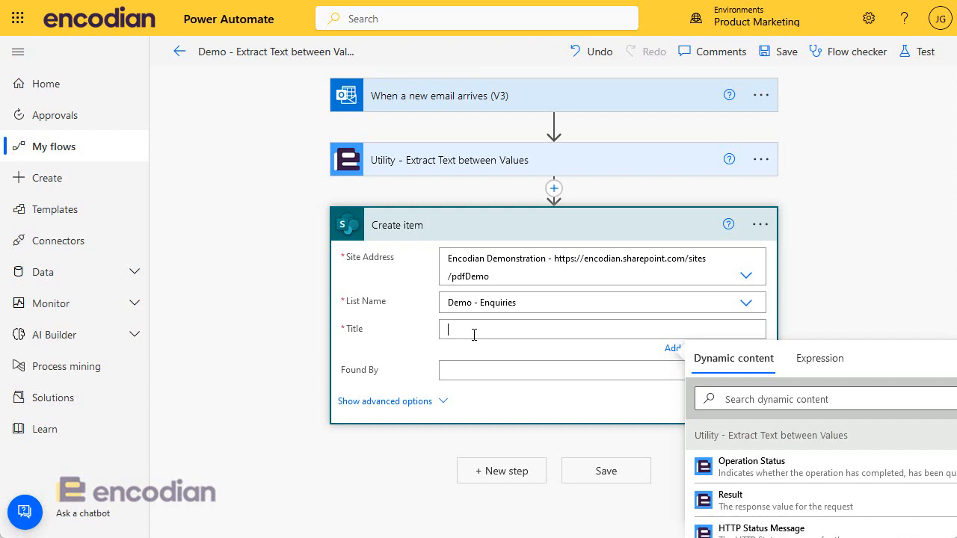
pyautogui.write('Example 1')
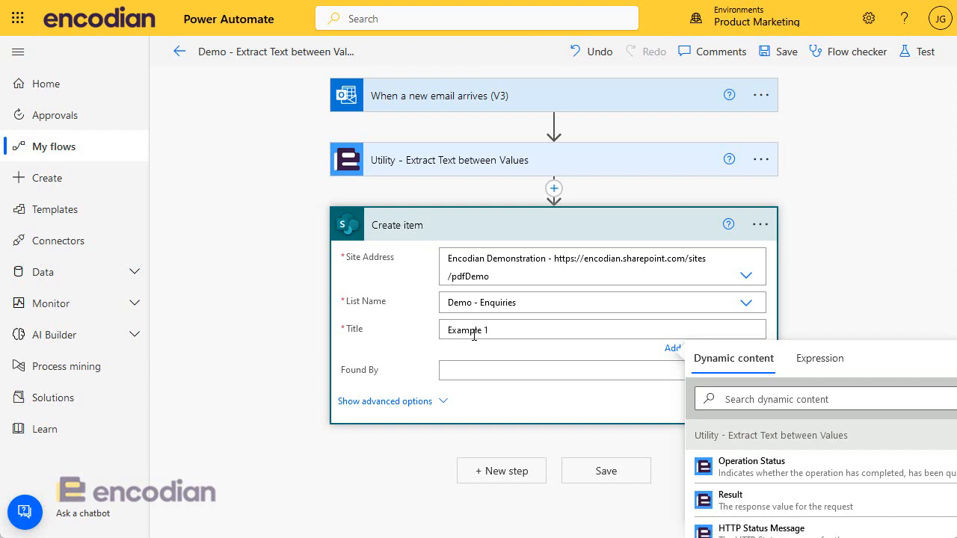
pyautogui.press('BackSpace')
pyautogui.write('#')
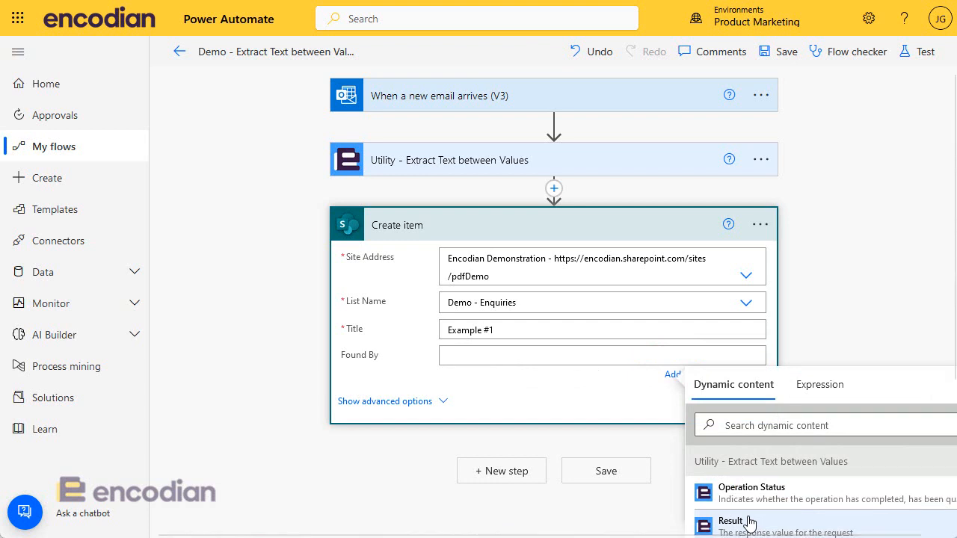
pyautogui.click(730, 520)
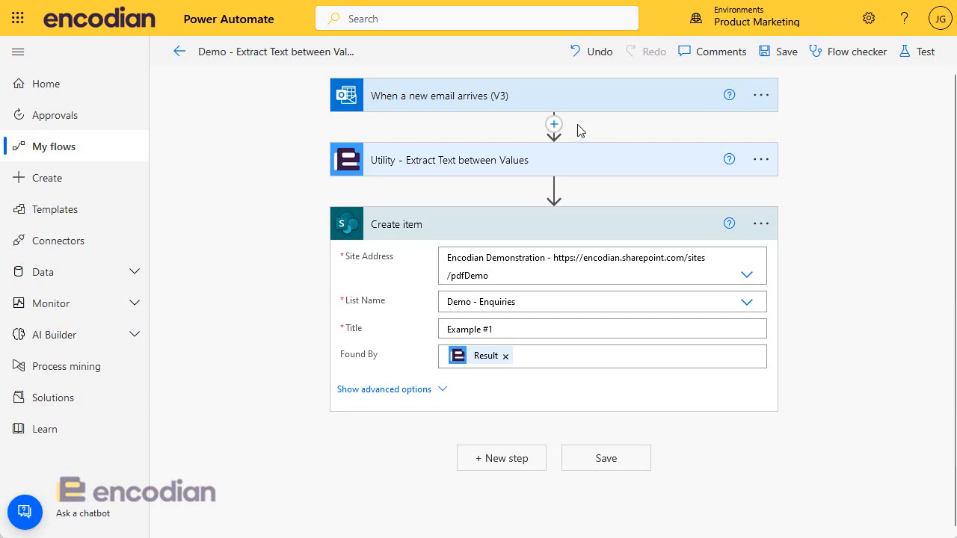
# Step: Save and test the flow manually so the run completes with all three steps succeeding
pyautogui.click(925, 51)
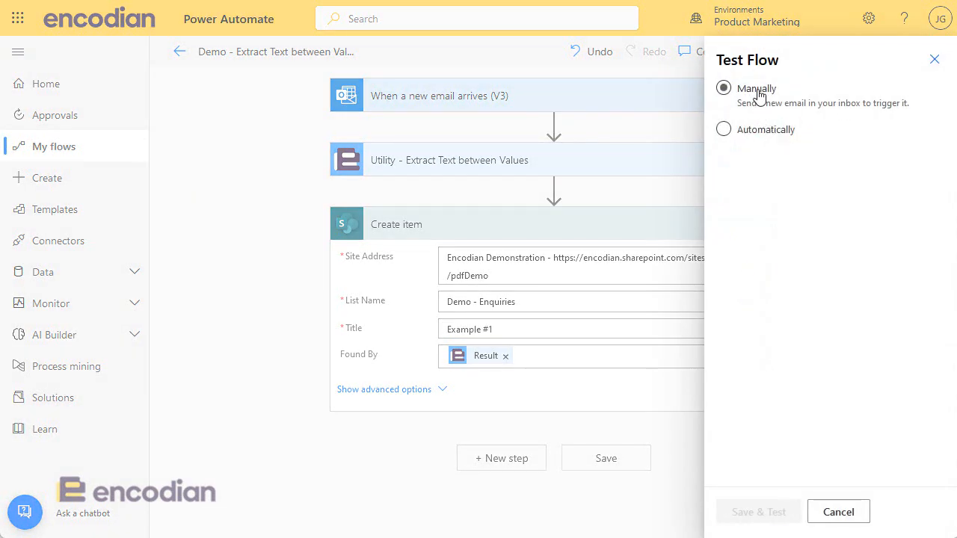
pyautogui.click(724, 88)
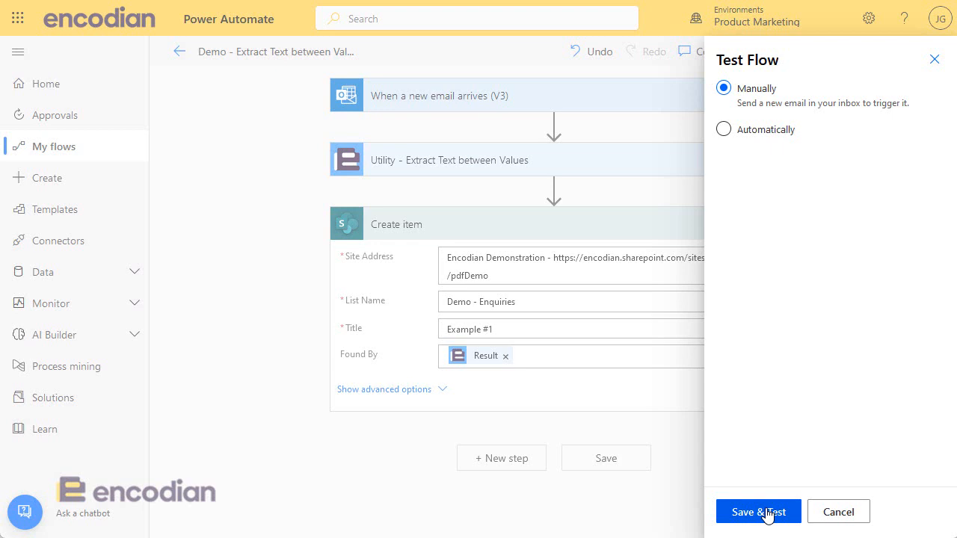
pyautogui.click(758, 511)
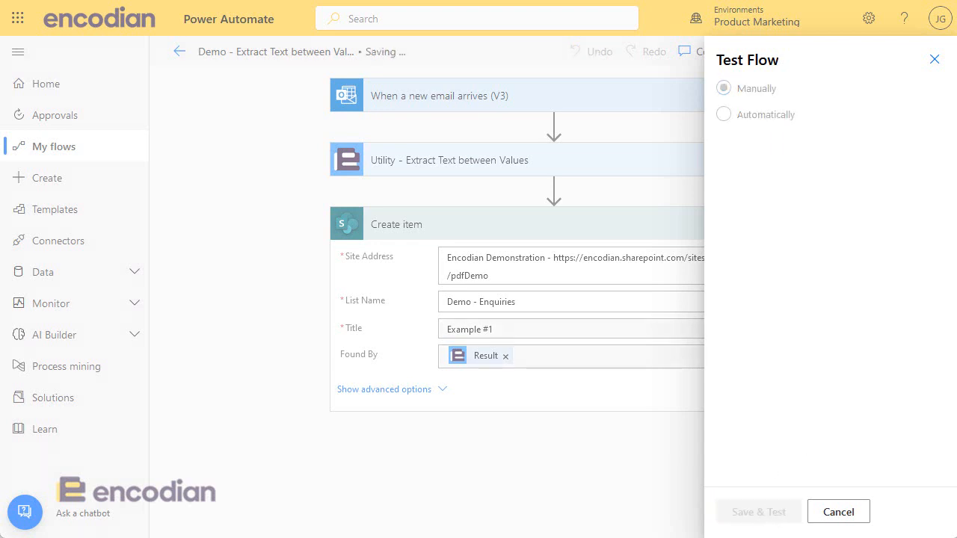
pyautogui.click(838, 512)
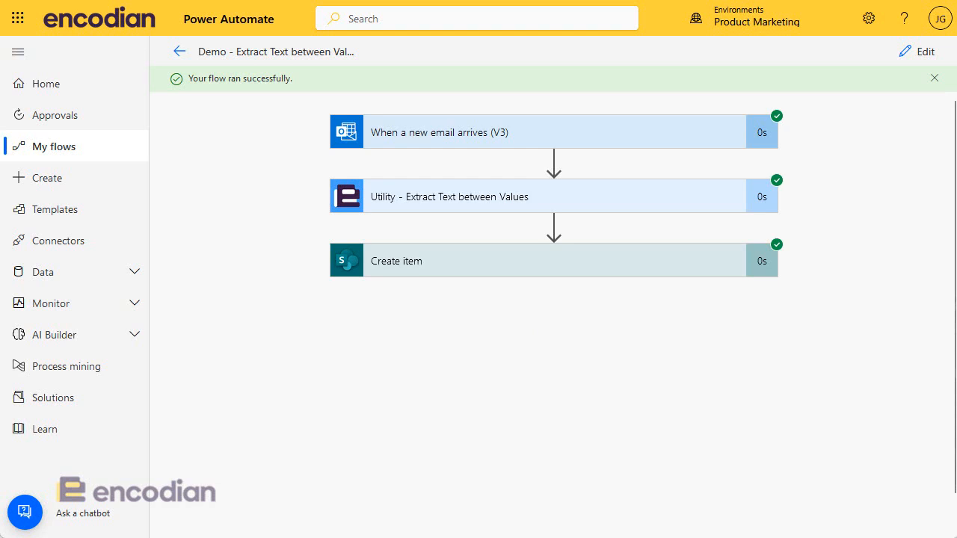
pyautogui.moveTo(458, 197)
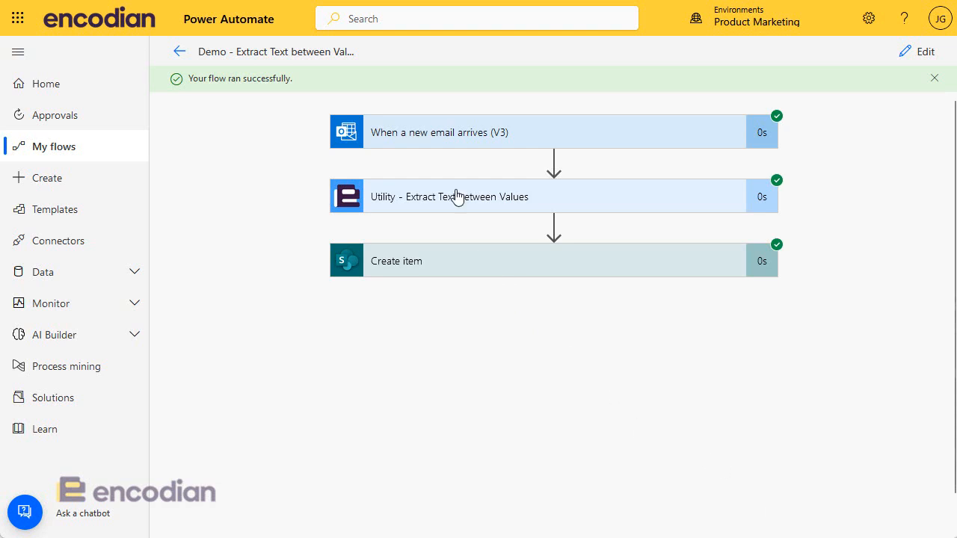
pyautogui.moveTo(479, 277)
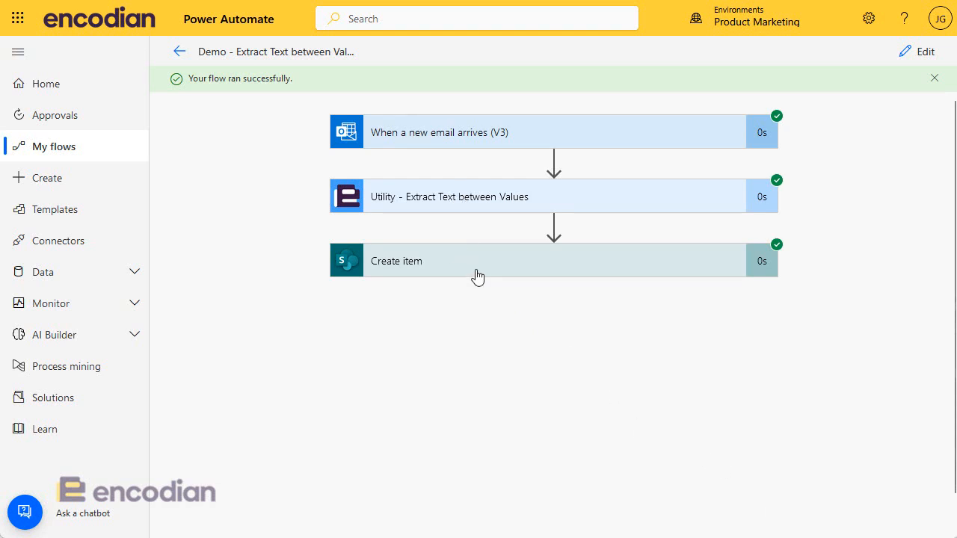
# Step: Expand the Create item run details showing Found By received 'Word of Mouth'
pyautogui.click(479, 260)
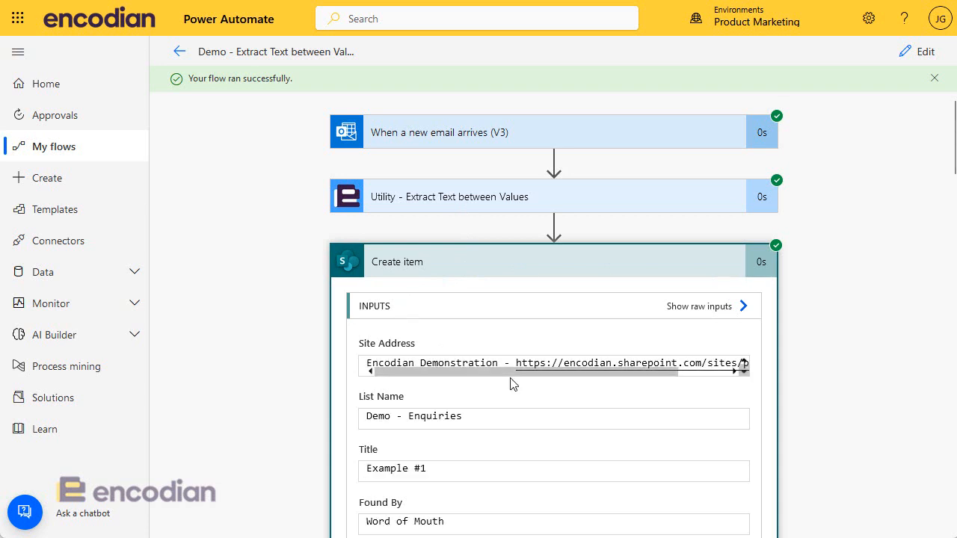